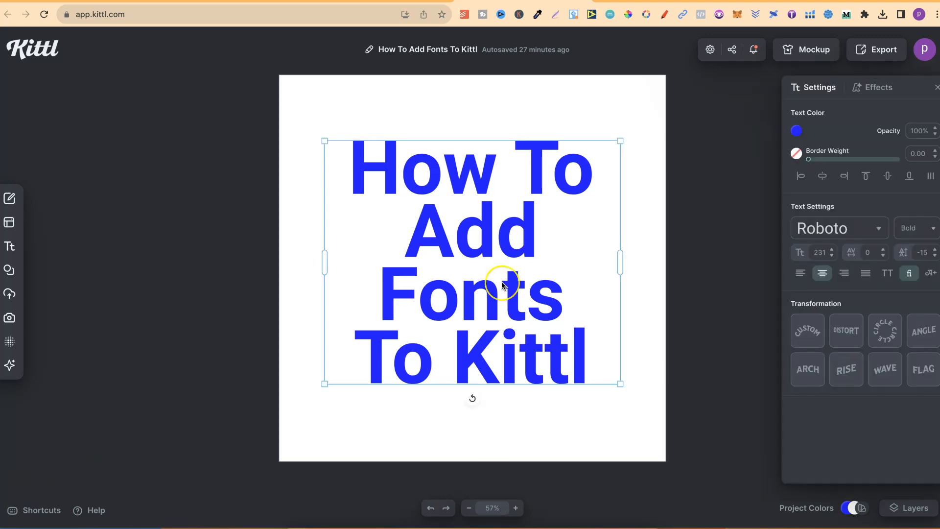
{"action": "mouse_move", "coordinate": [503, 285]}
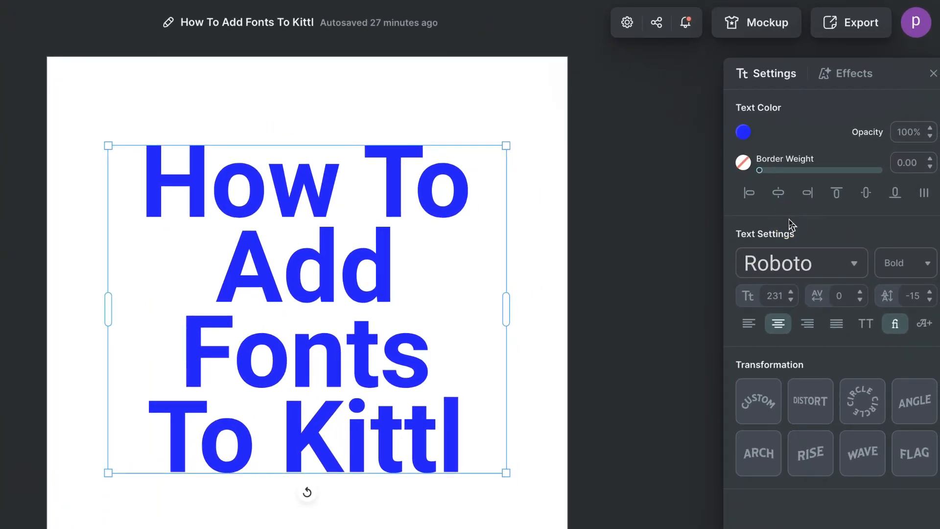
Step: Open the Typeface list from the Roboto font dropdown in Text Settings
{"action": "left_click", "coordinate": [797, 263]}
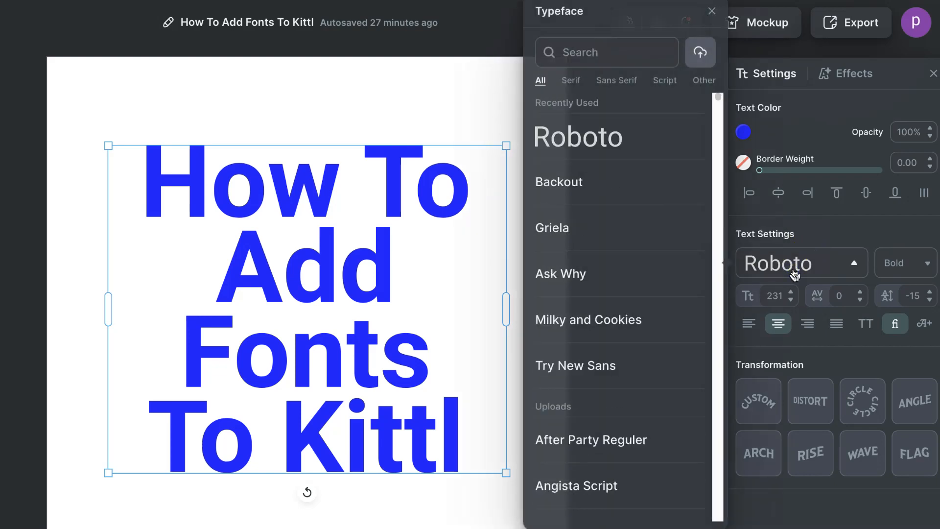
{"action": "mouse_move", "coordinate": [713, 31]}
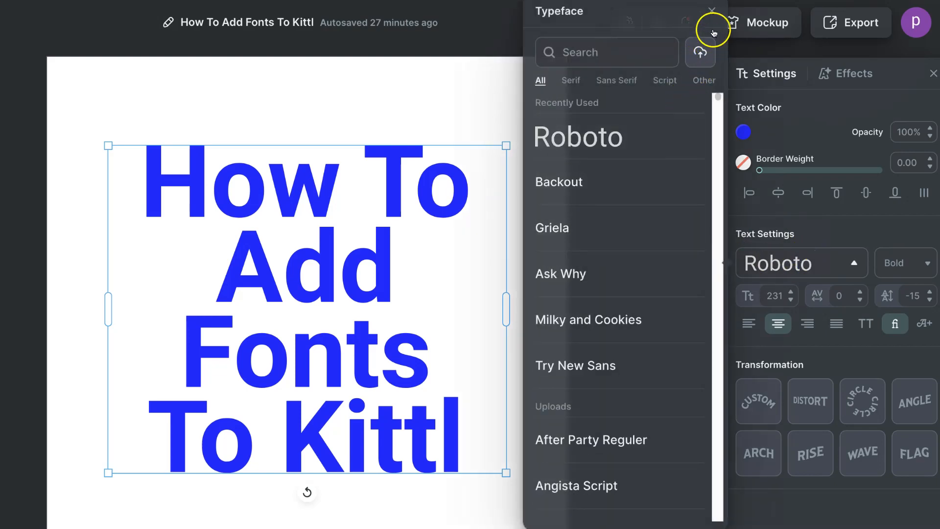
{"action": "mouse_move", "coordinate": [701, 53]}
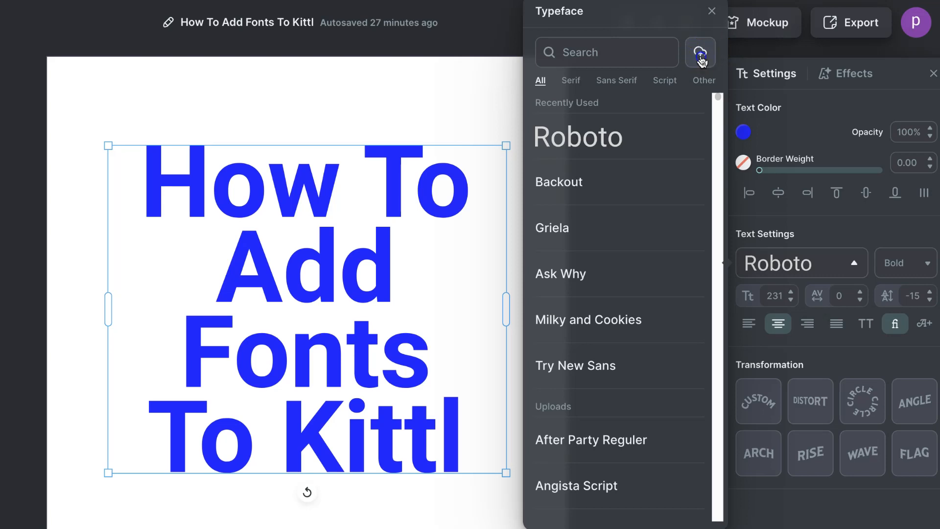
Step: Choose both Merry Wishes font files from Downloads > Fonts > Merry-Wishes for upload
{"action": "left_click", "coordinate": [699, 52]}
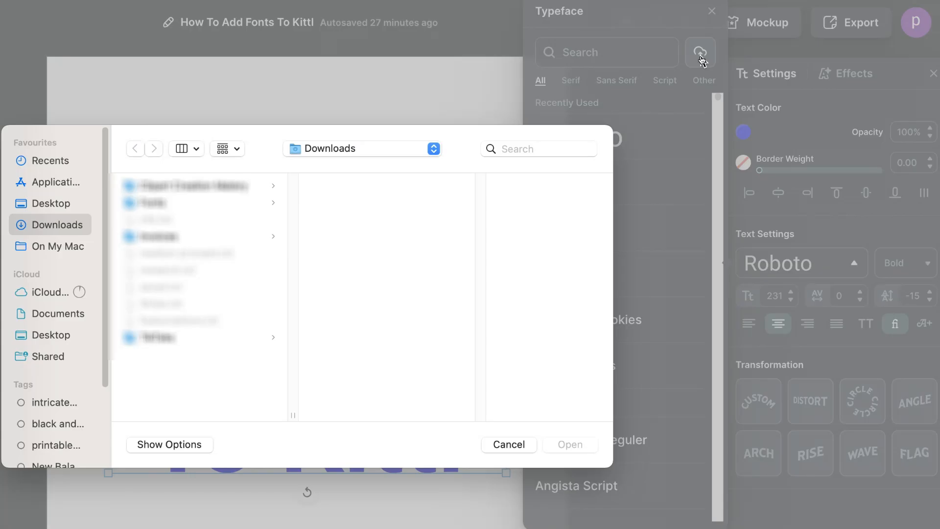
{"action": "left_click", "coordinate": [198, 203]}
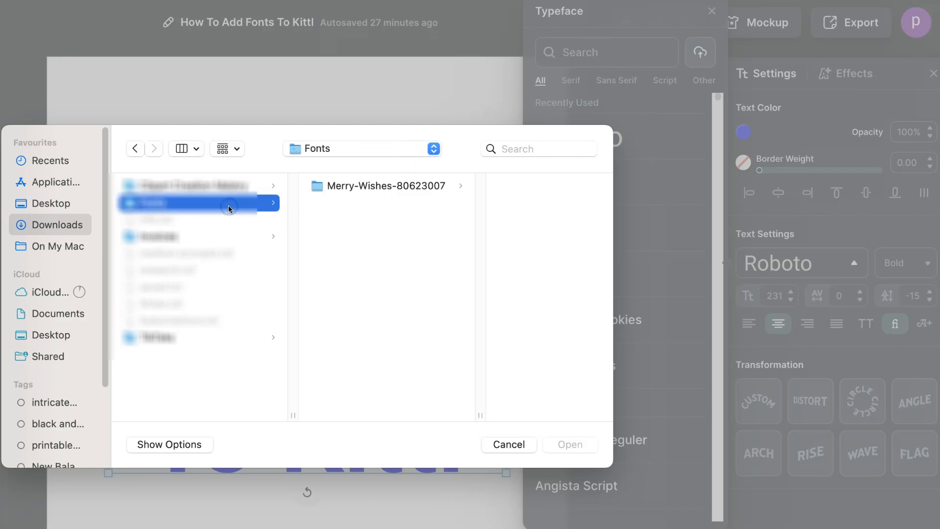
{"action": "mouse_move", "coordinate": [343, 217]}
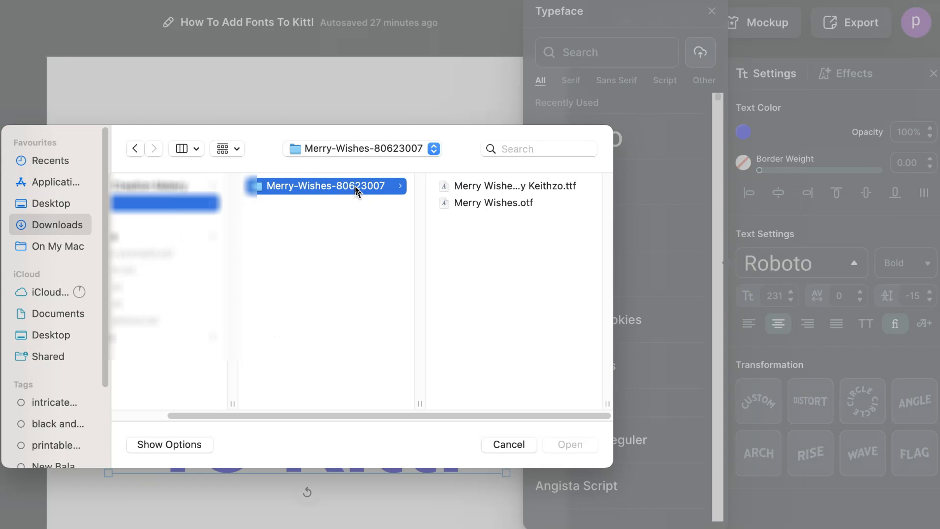
{"action": "left_click", "coordinate": [493, 202]}
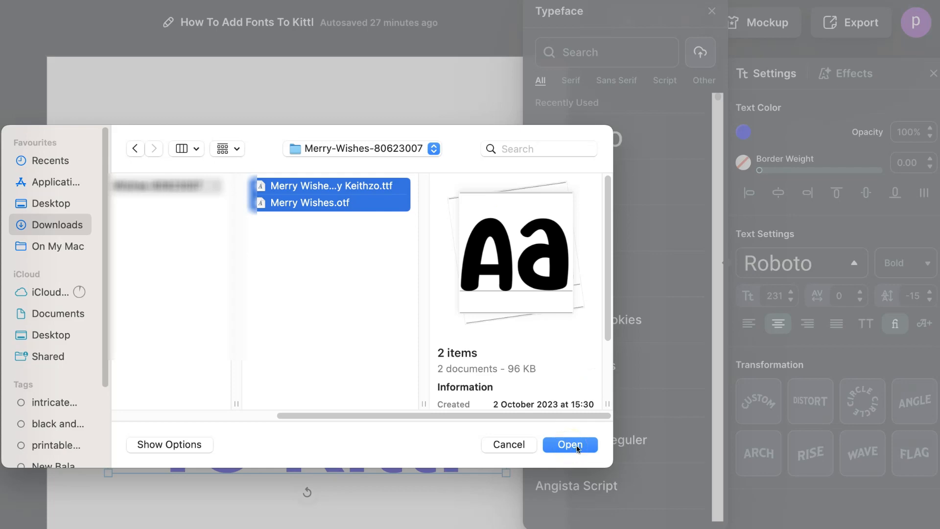
{"action": "left_click", "coordinate": [568, 444]}
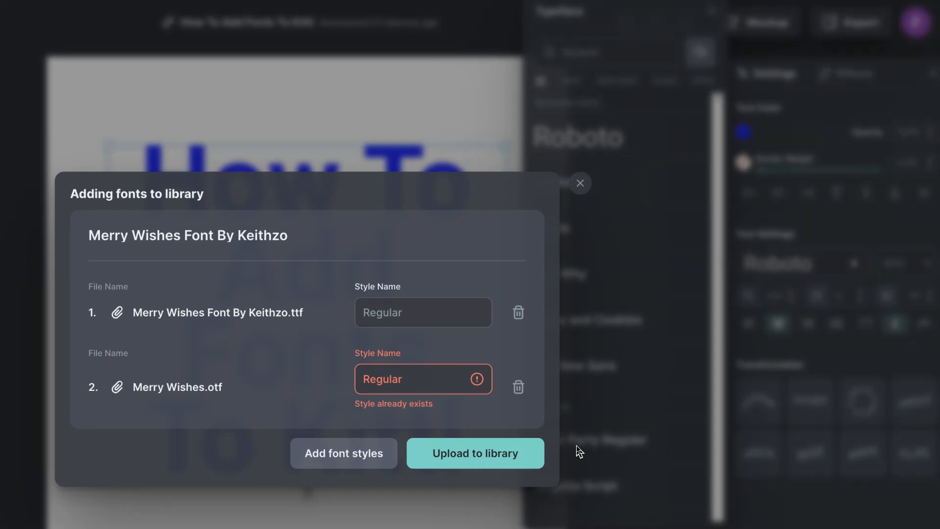
{"action": "mouse_move", "coordinate": [602, 402]}
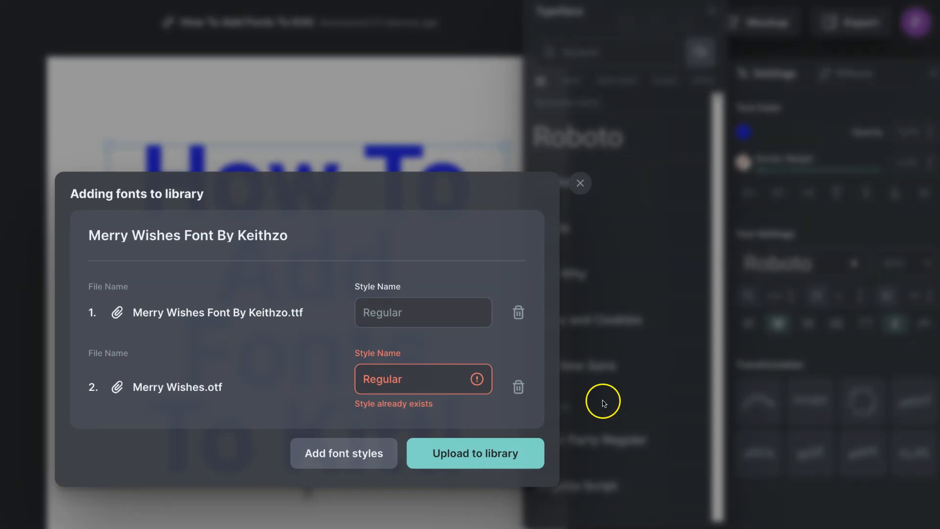
{"action": "mouse_move", "coordinate": [600, 370]}
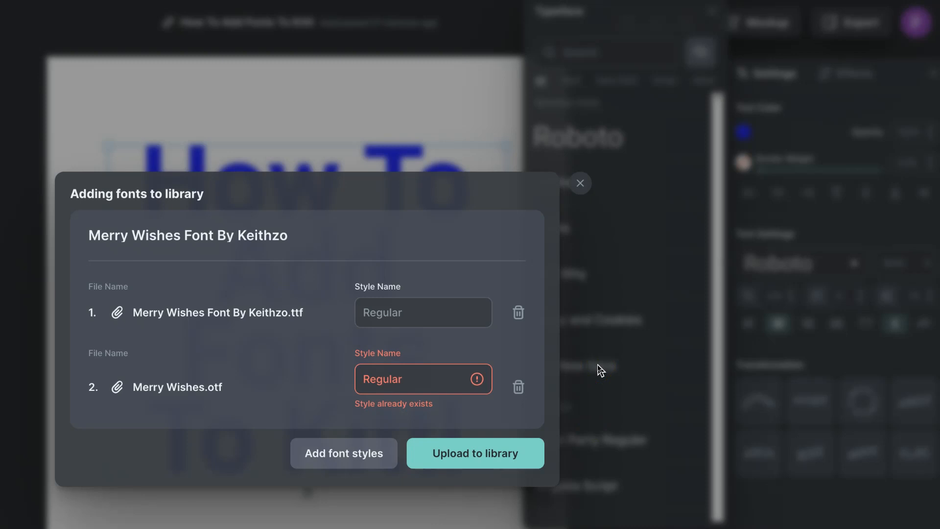
{"action": "mouse_move", "coordinate": [442, 414]}
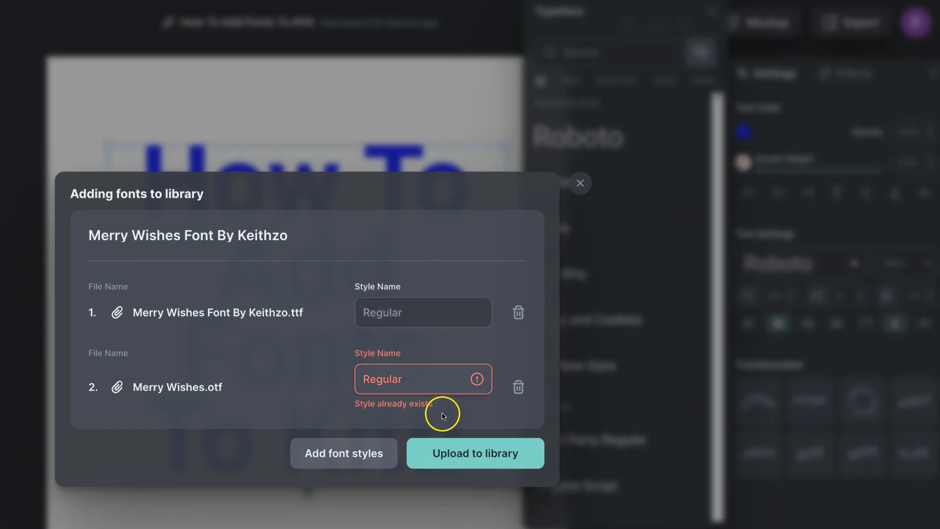
{"action": "mouse_move", "coordinate": [448, 429]}
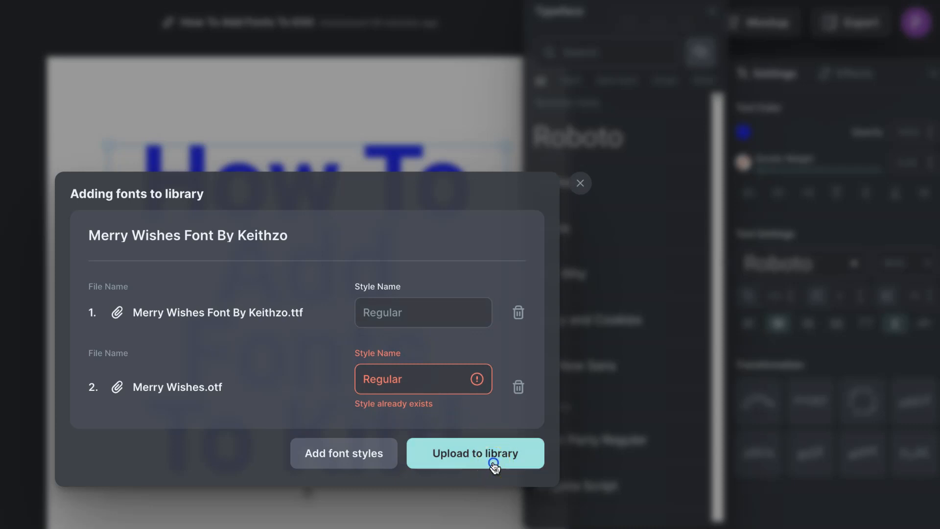
Step: Submit the Merry Wishes Font By Keithzo files with Upload to library
{"action": "left_click", "coordinate": [474, 452]}
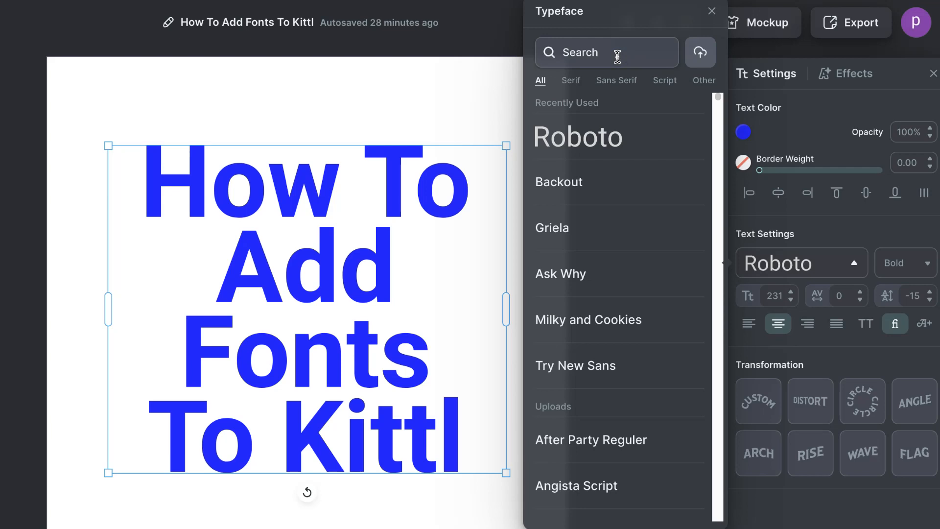
Step: Search the typeface list for 'merry wishes' to show the uploaded font
{"action": "type", "text": "merry wishes"}
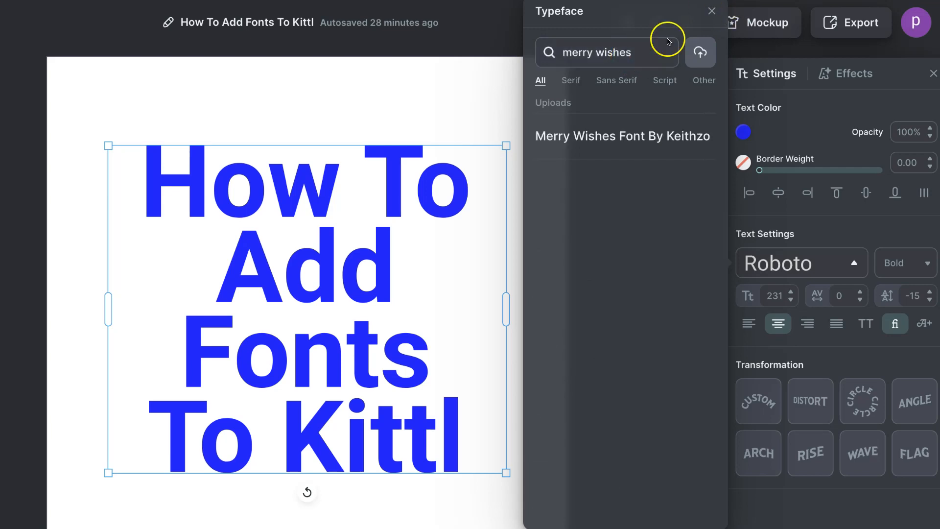